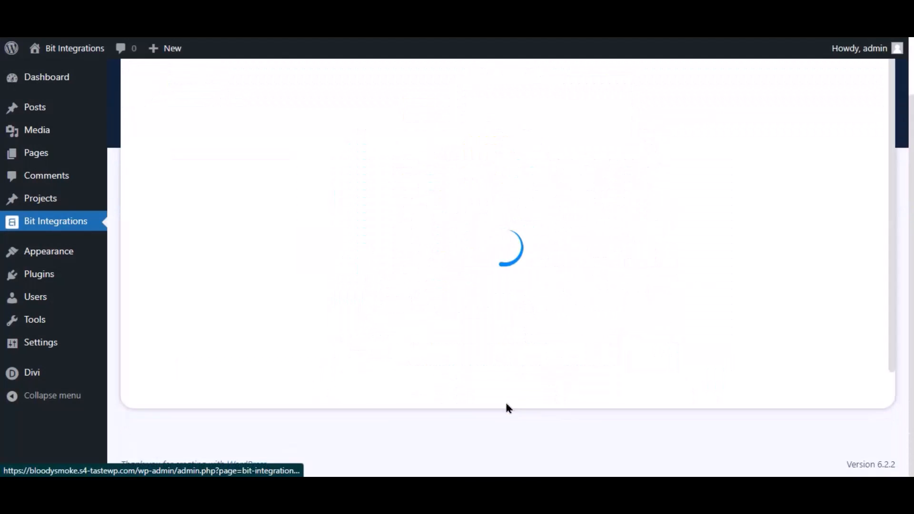
Search 'divi', choose Divi as the trigger and pick Contact Form as the form
{"action": "type", "text": "divi"}
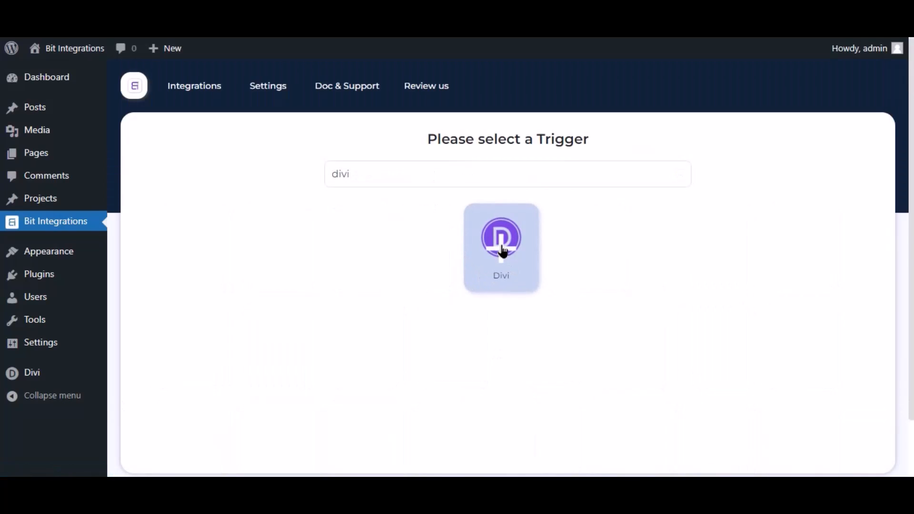
{"action": "left_click", "coordinate": [501, 237]}
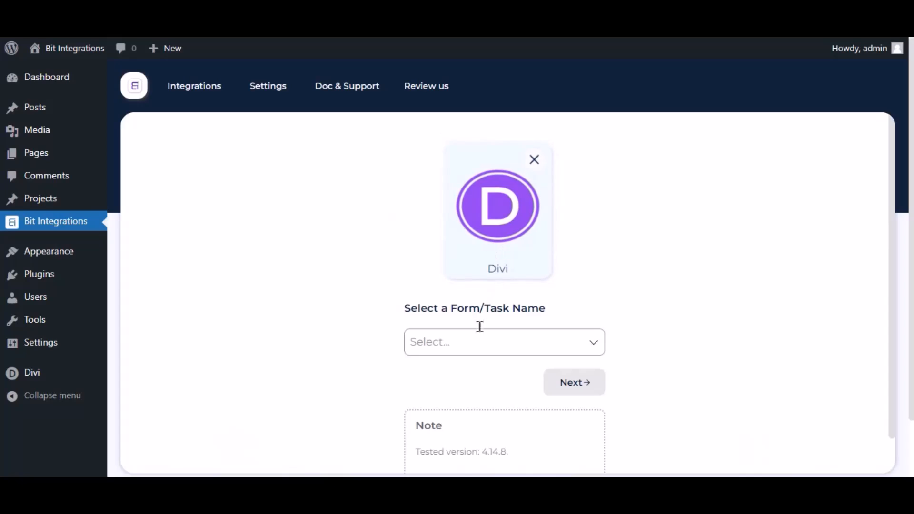
{"action": "left_click", "coordinate": [503, 342]}
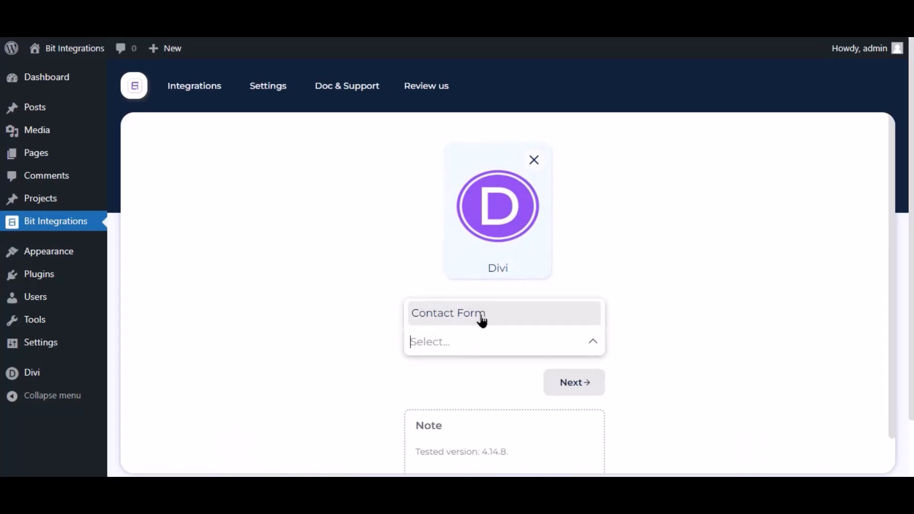
{"action": "left_click", "coordinate": [448, 313]}
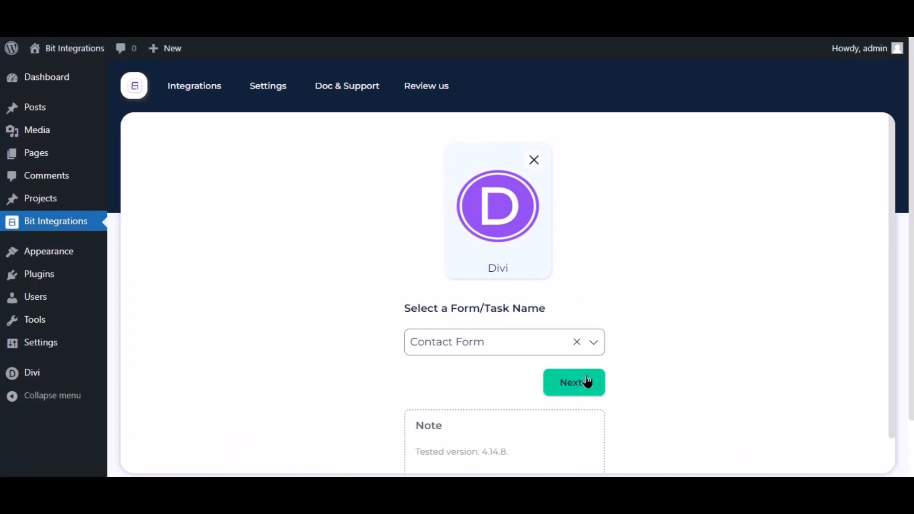
Continue to actions, search 'web' and choose Web Hooks as the action
{"action": "left_click", "coordinate": [573, 382]}
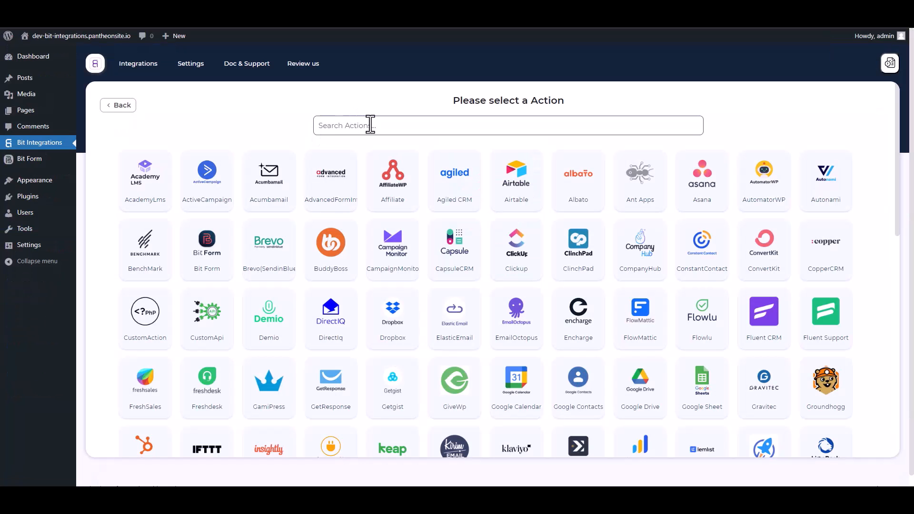
{"action": "left_click", "coordinate": [508, 124]}
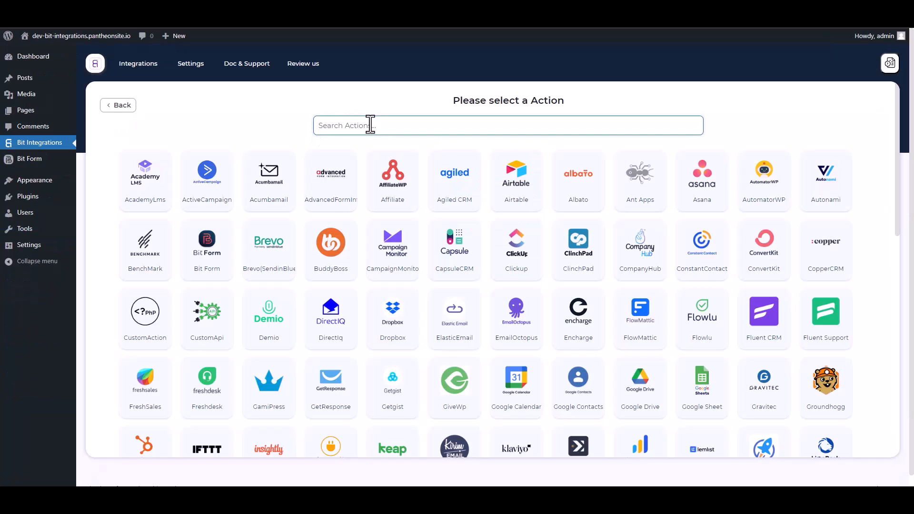
{"action": "type", "text": "web"}
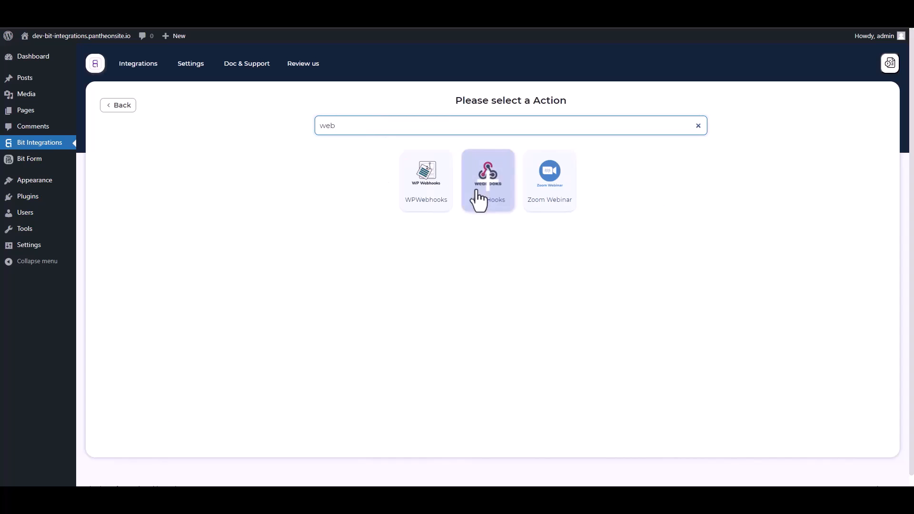
{"action": "left_click", "coordinate": [487, 180]}
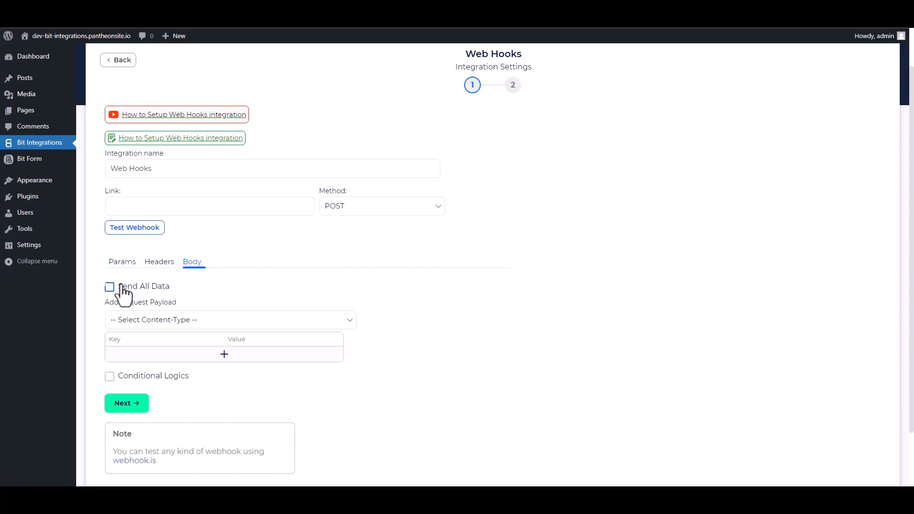
Enable Send All Data and set the payload content type to application/json
{"action": "left_click", "coordinate": [108, 287]}
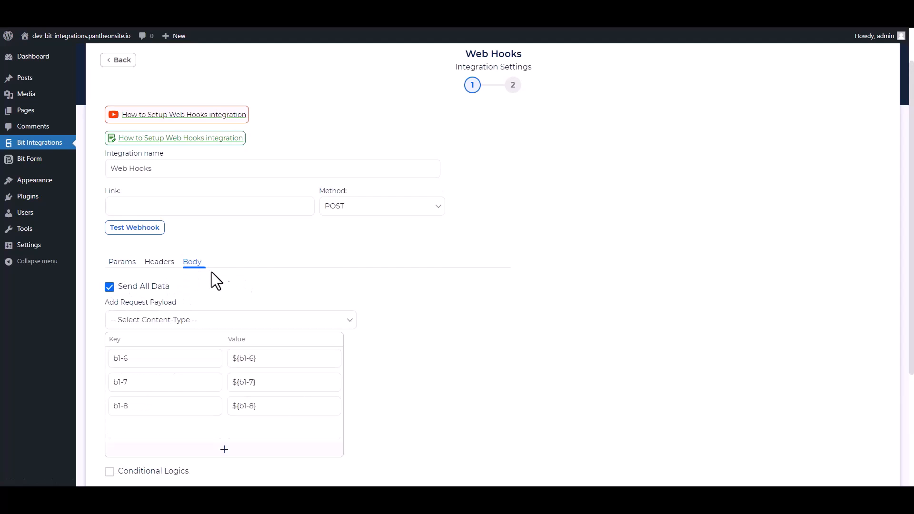
{"action": "left_click", "coordinate": [229, 320]}
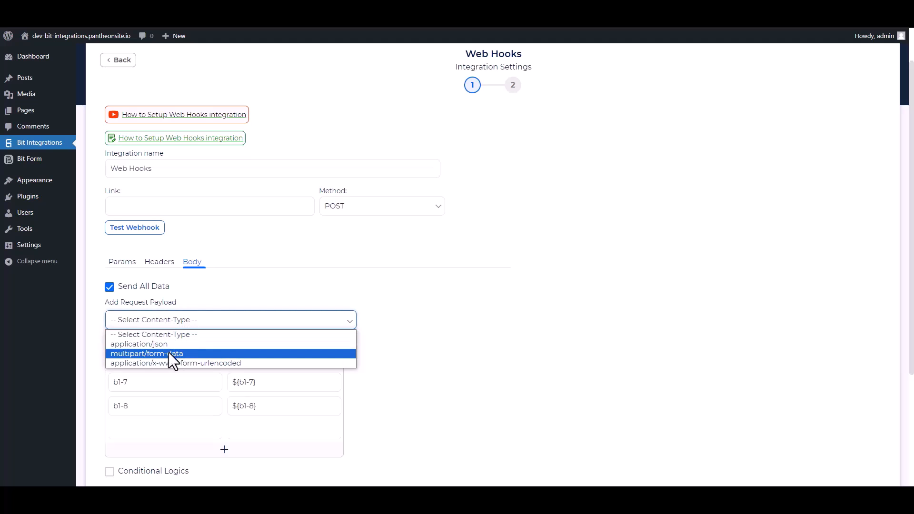
{"action": "left_click", "coordinate": [139, 344]}
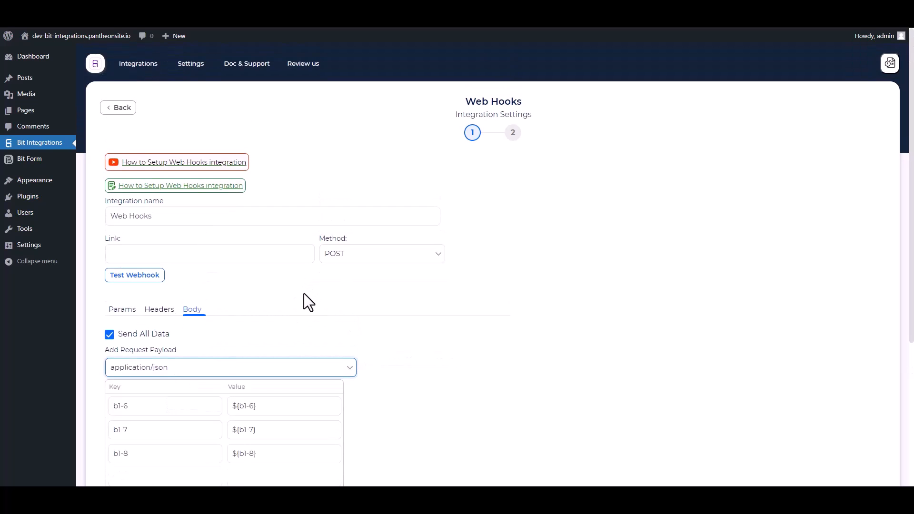
{"action": "left_click", "coordinate": [208, 253]}
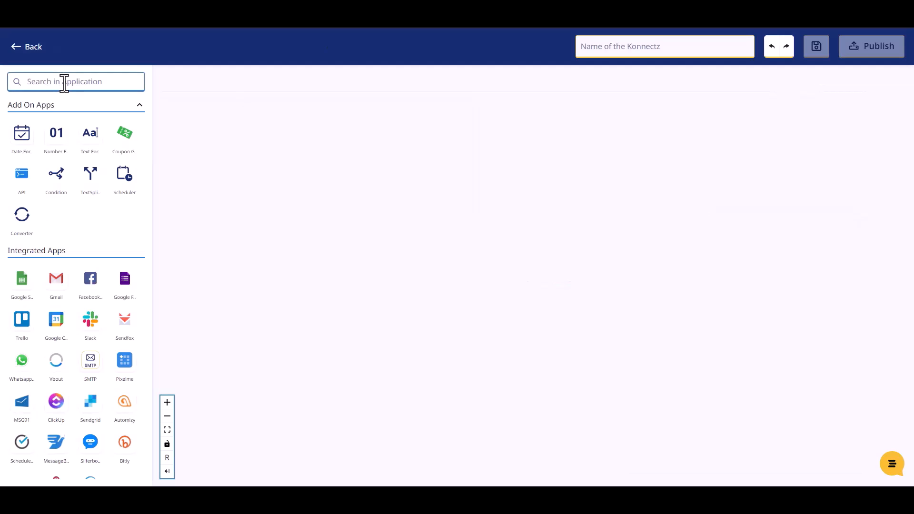
Search 'web', drop a Webhook trigger onto the canvas and copy its webhook URL
{"action": "type", "text": "web"}
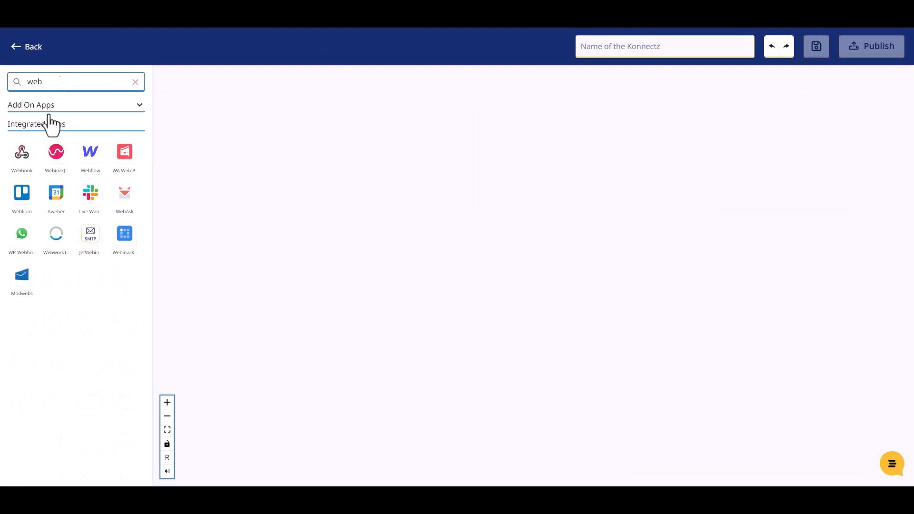
{"action": "left_click_drag", "start_coordinate": [22, 152], "coordinate": [229, 181]}
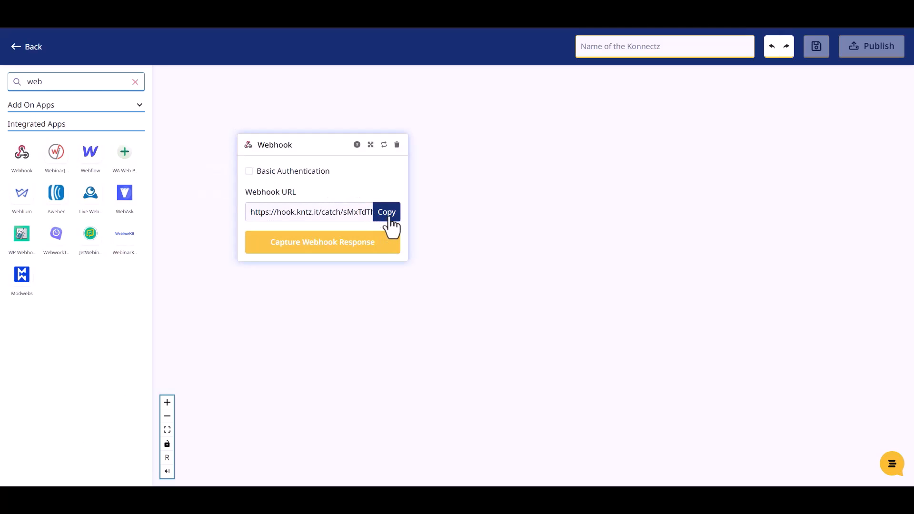
{"action": "left_click", "coordinate": [385, 211]}
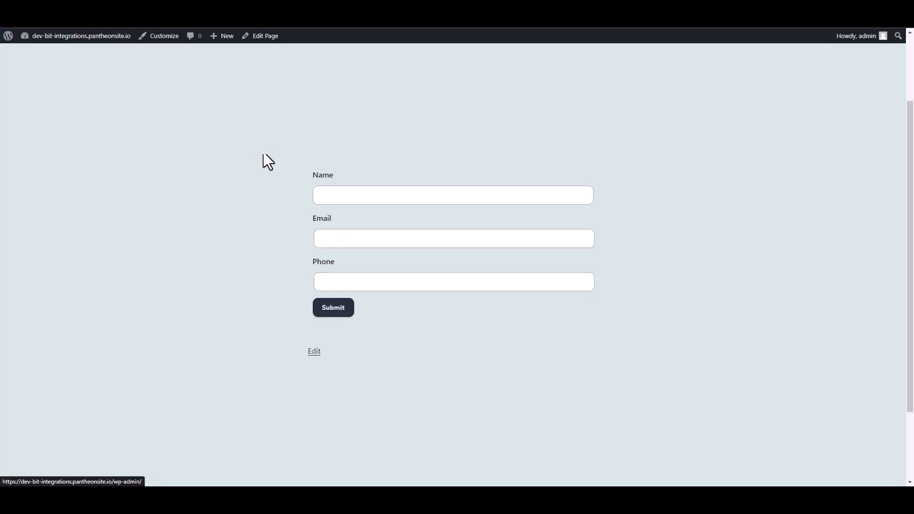
{"action": "type", "text": "Bit Integratio"}
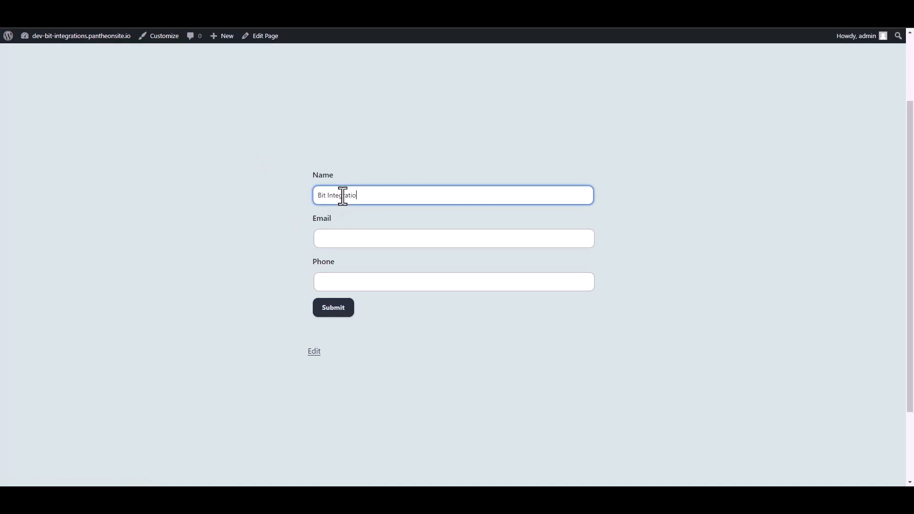
{"action": "left_click", "coordinate": [453, 238]}
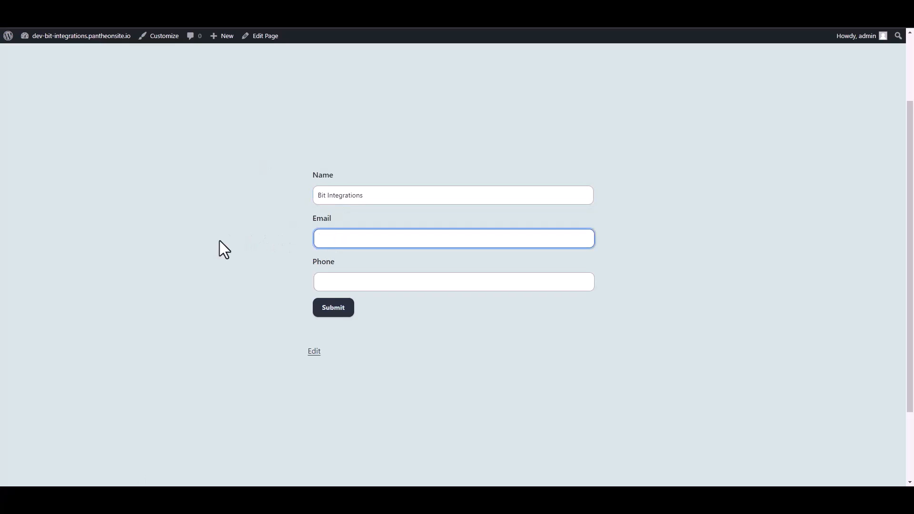
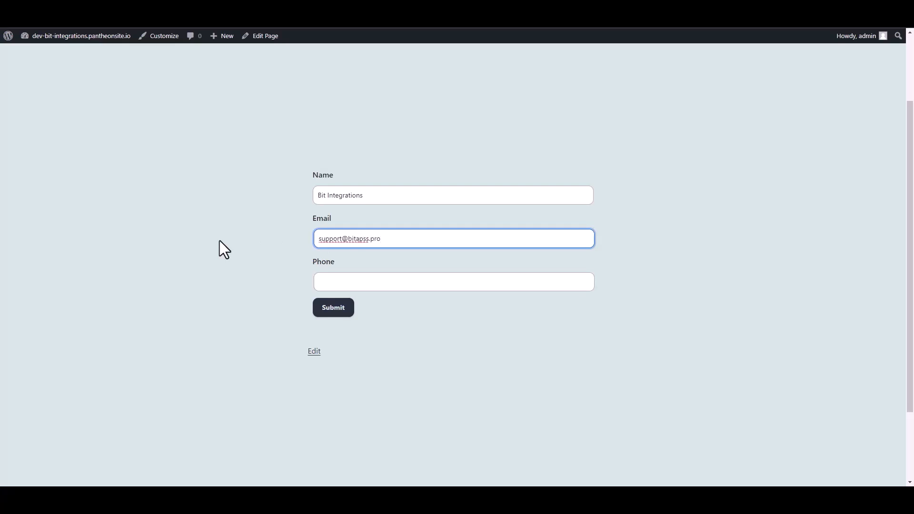
{"action": "type", "text": "444555666"}
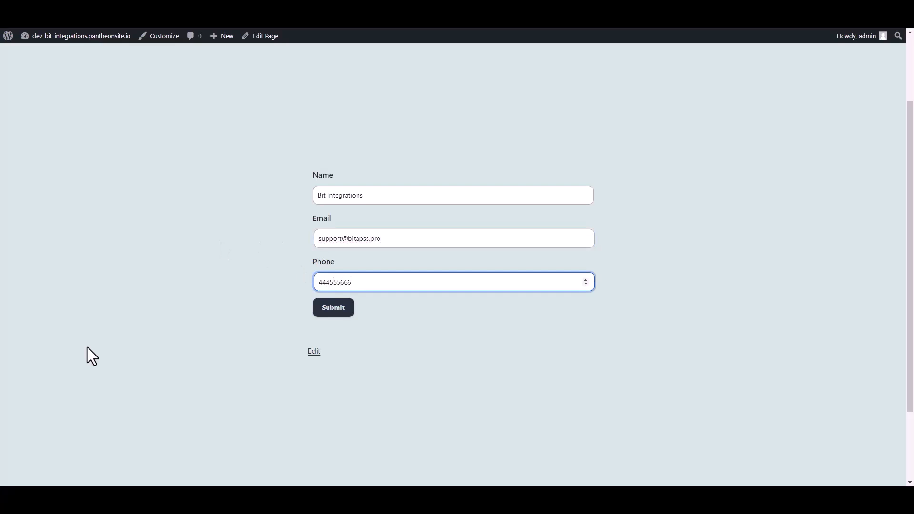
{"action": "left_click", "coordinate": [333, 307]}
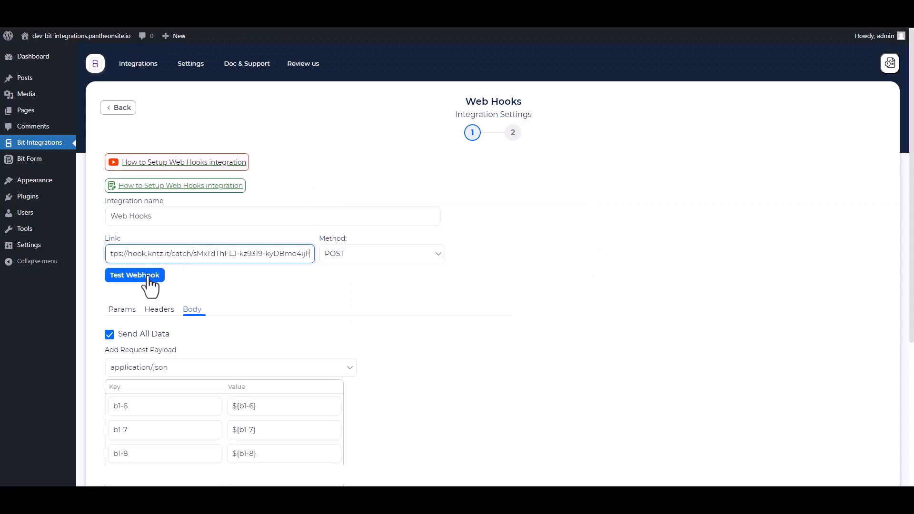
Run Test Webhook, then Finish & Save the integration and search apps for 'mailer'
{"action": "left_click", "coordinate": [134, 275]}
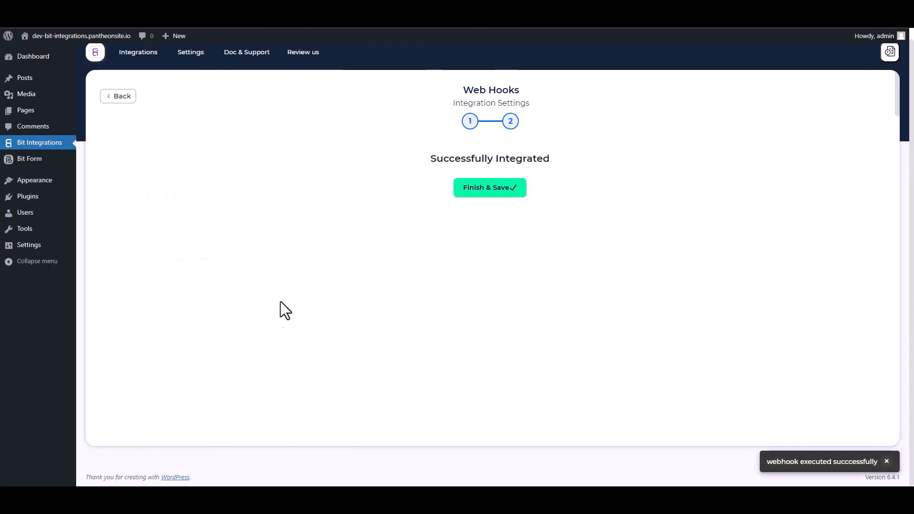
{"action": "left_click", "coordinate": [490, 187]}
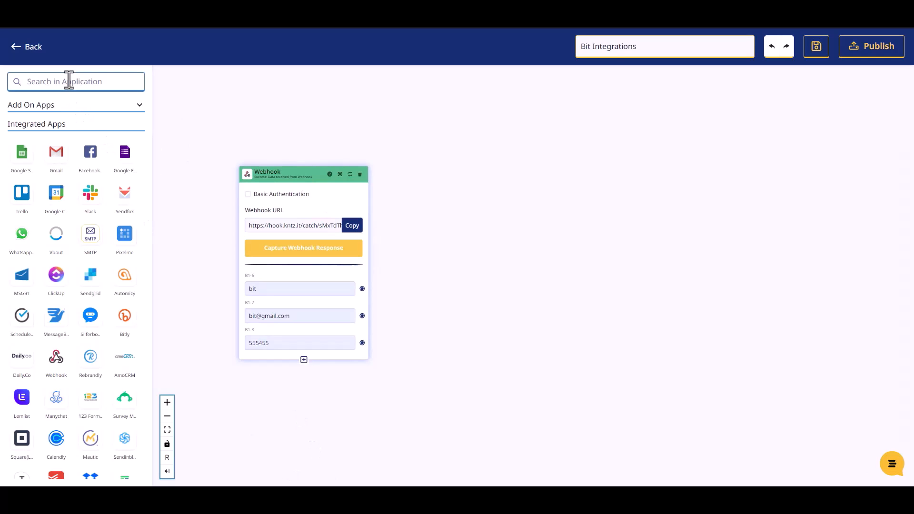
{"action": "type", "text": "mailer"}
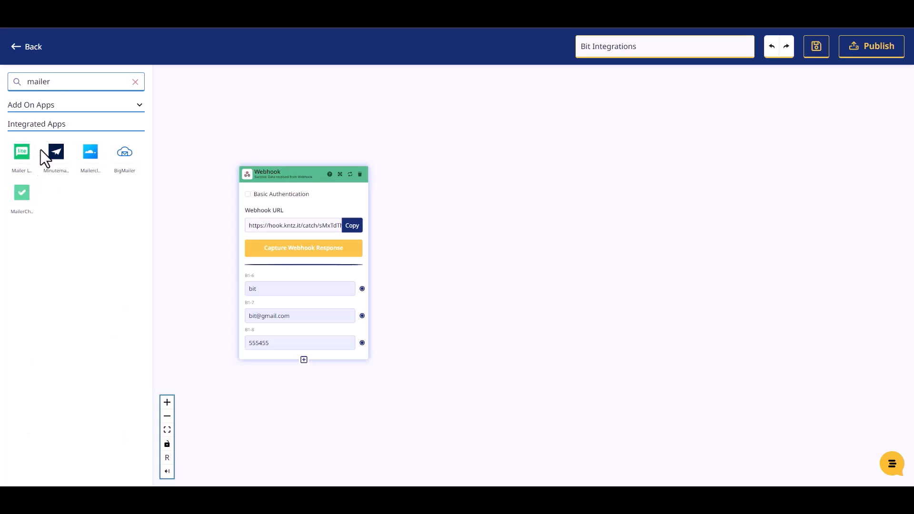
Add Mailer Lite with Create Or Update Subscriber, Account #1, a group and status Active
{"action": "left_click", "coordinate": [22, 151]}
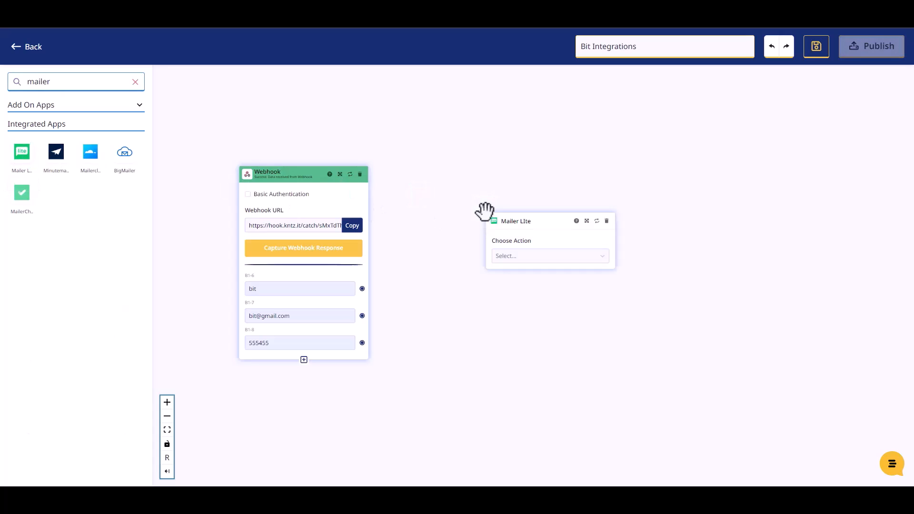
{"action": "left_click", "coordinate": [548, 256]}
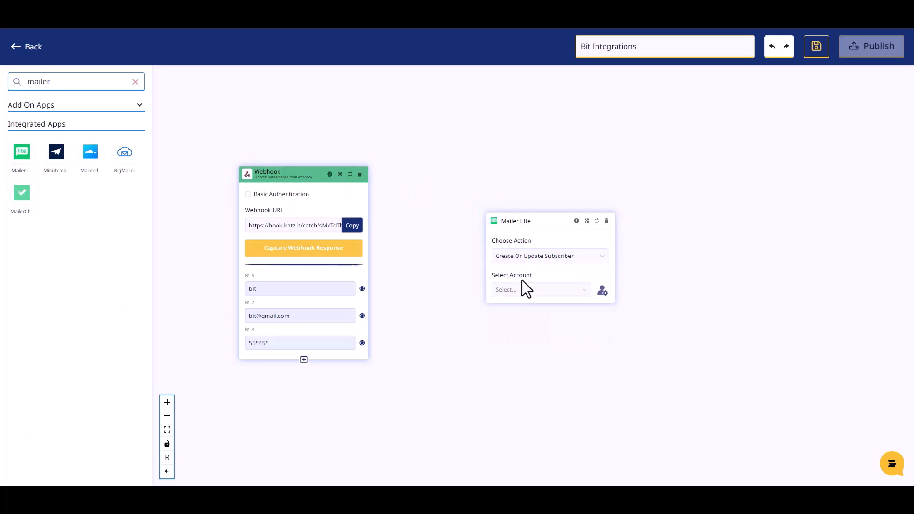
{"action": "left_click", "coordinate": [536, 289]}
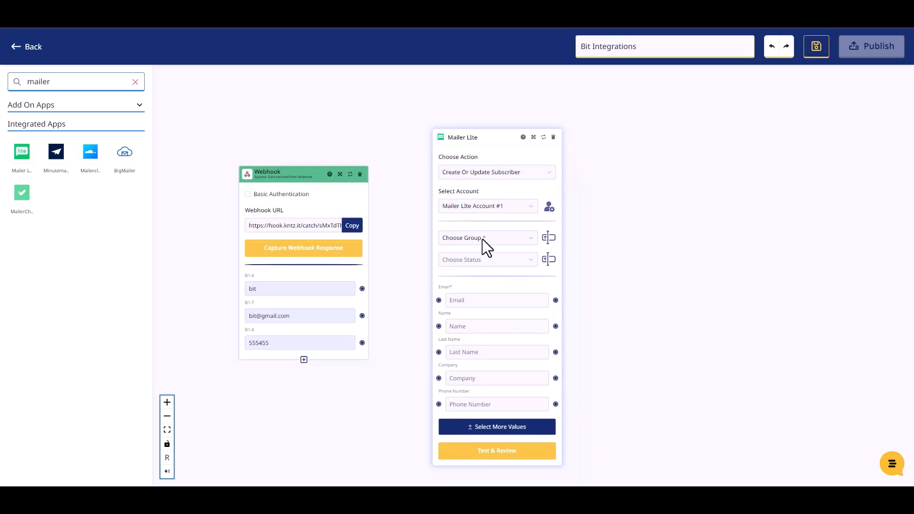
{"action": "left_click", "coordinate": [486, 258]}
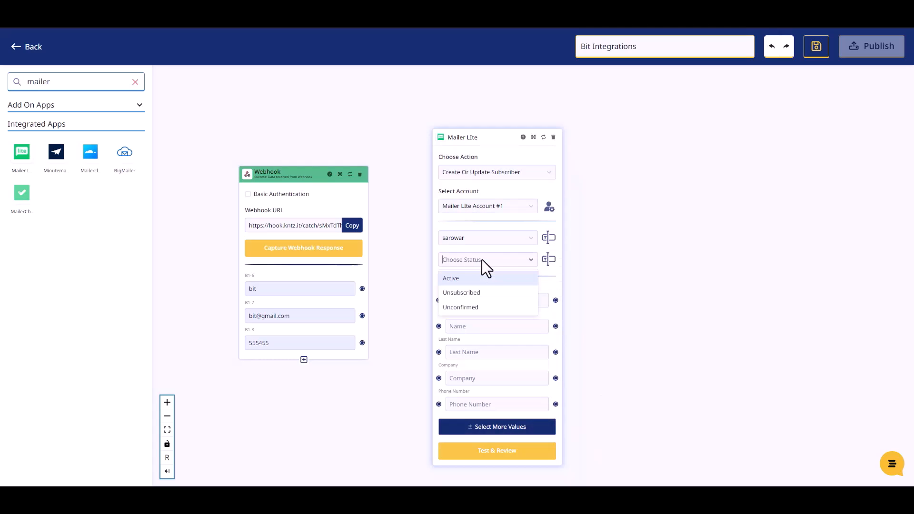
{"action": "left_click", "coordinate": [451, 278]}
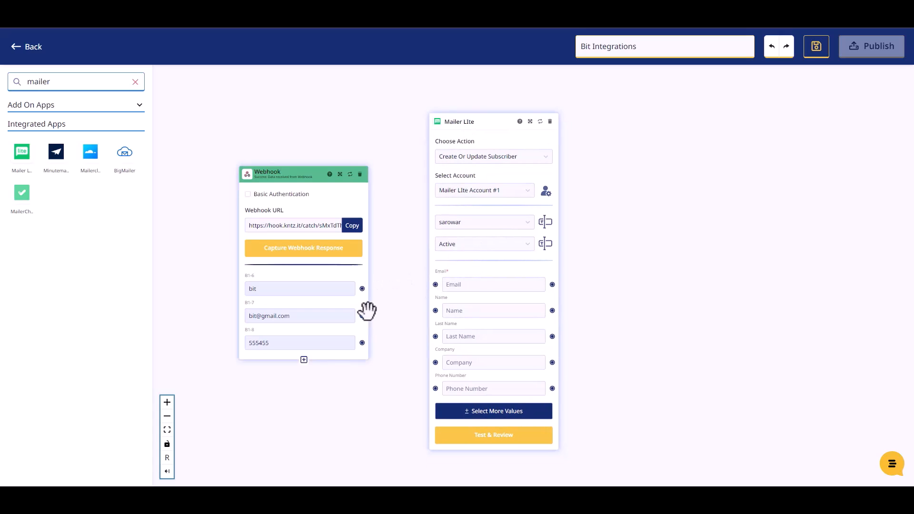
Reposition the Webhook card and connect its name, email and phone to the Mailer Lite fields
{"action": "left_click_drag", "start_coordinate": [303, 174], "coordinate": [335, 214]}
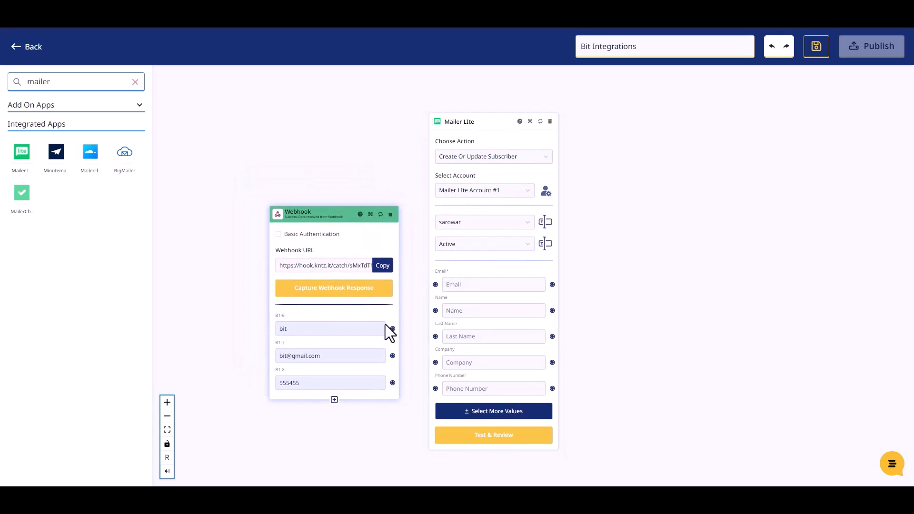
{"action": "left_click_drag", "start_coordinate": [334, 214], "coordinate": [302, 187]}
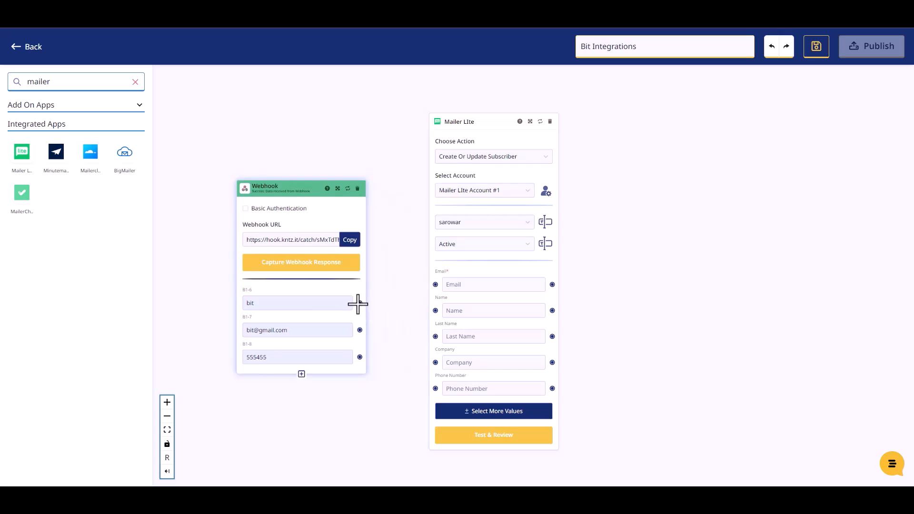
{"action": "left_click_drag", "start_coordinate": [360, 303], "coordinate": [435, 310]}
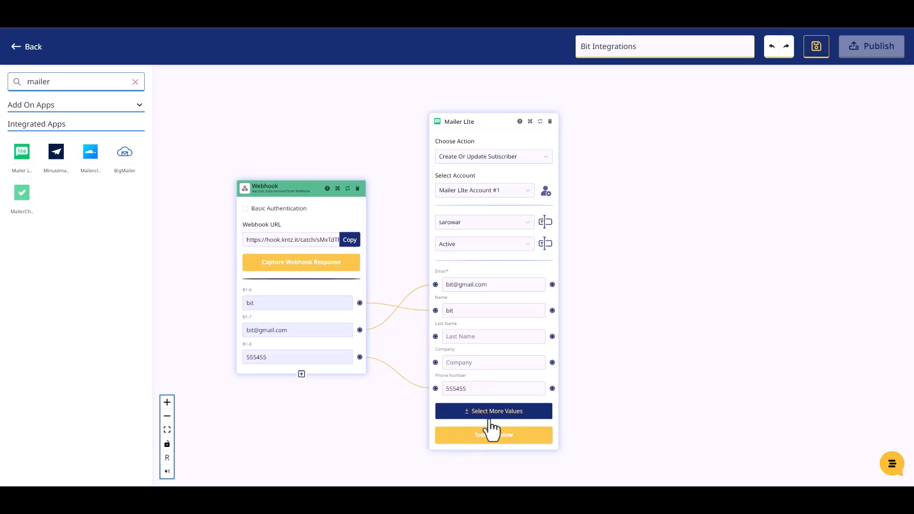
Run Test & Review on the Mailer Lite card and return to the site's contact form
{"action": "left_click", "coordinate": [493, 436]}
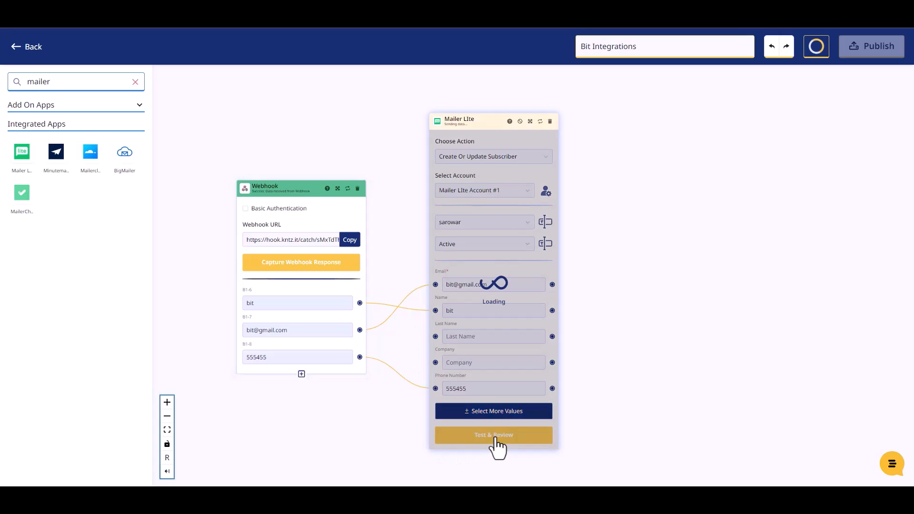
{"action": "left_click", "coordinate": [492, 435]}
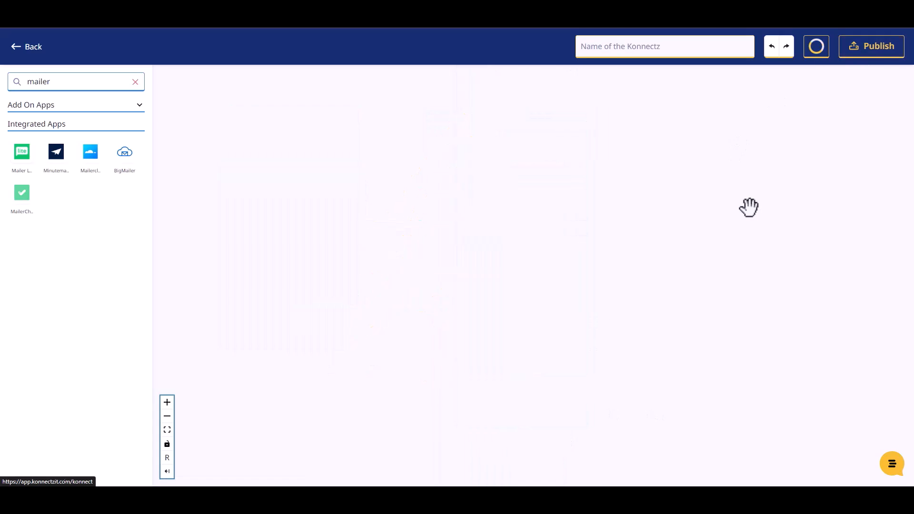
{"action": "left_click", "coordinate": [871, 46]}
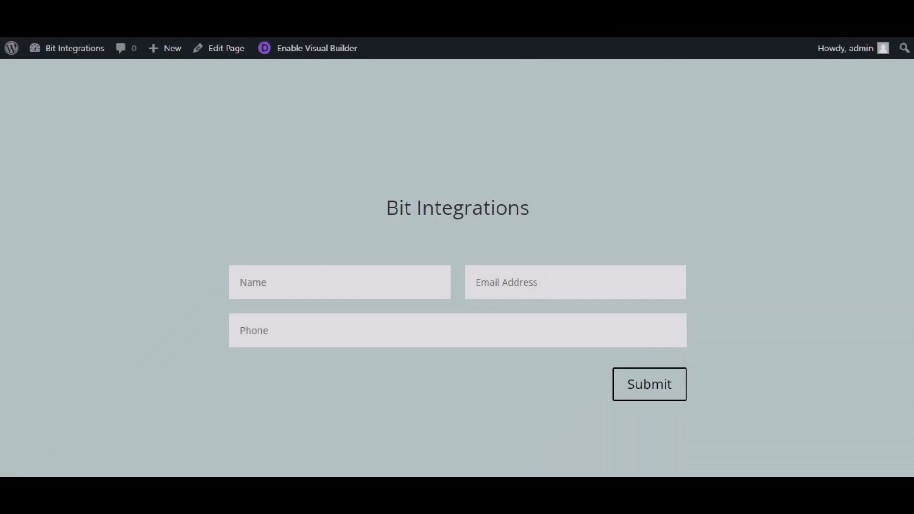
{"action": "left_click", "coordinate": [339, 281]}
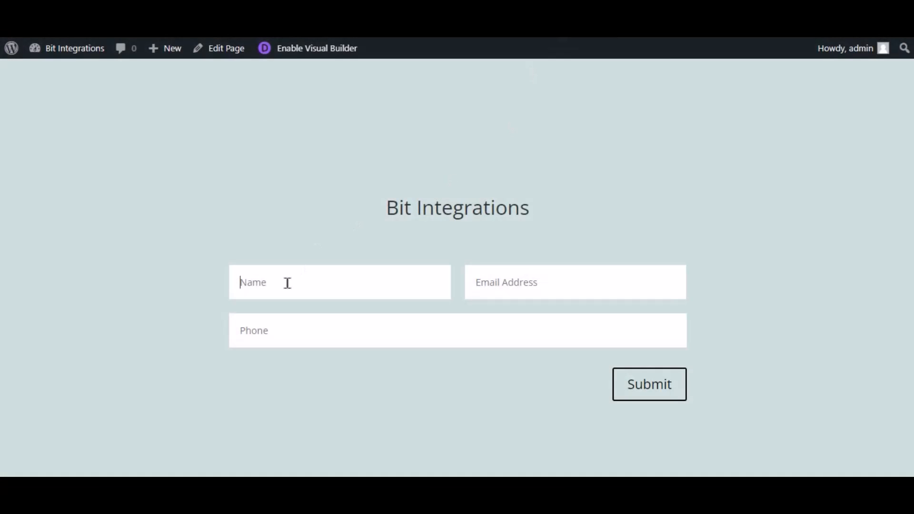
{"action": "type", "text": "Bit Inte"}
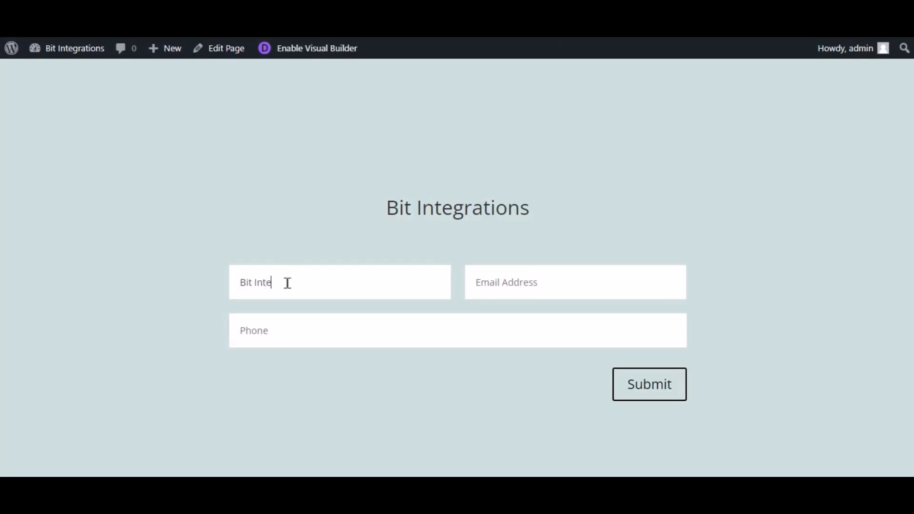
{"action": "type", "text": "grations"}
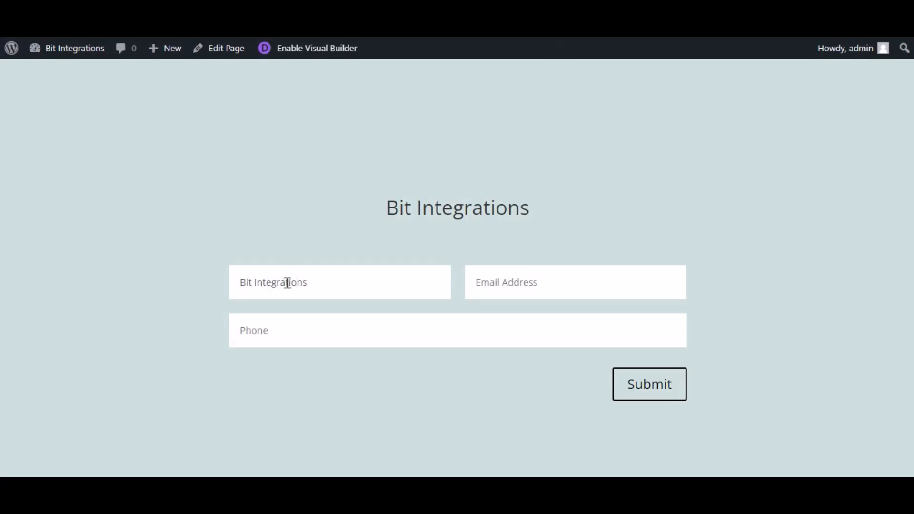
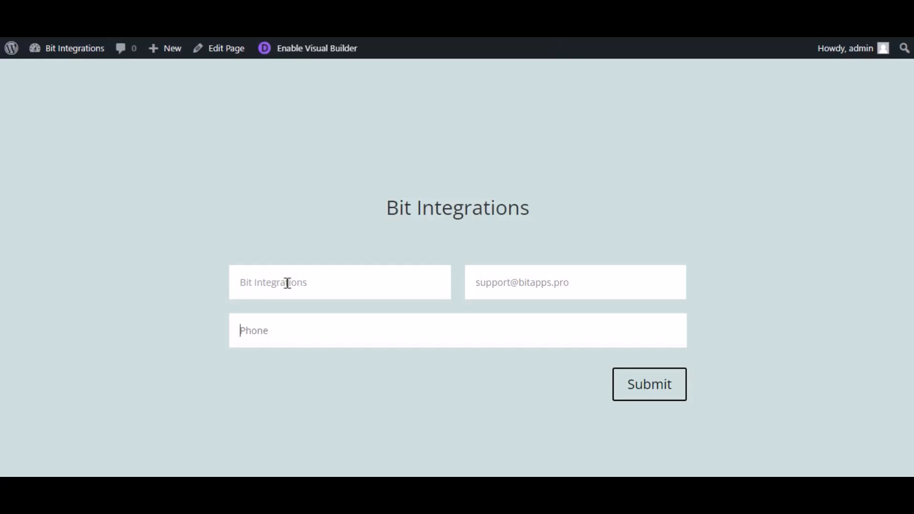
{"action": "type", "text": "4"}
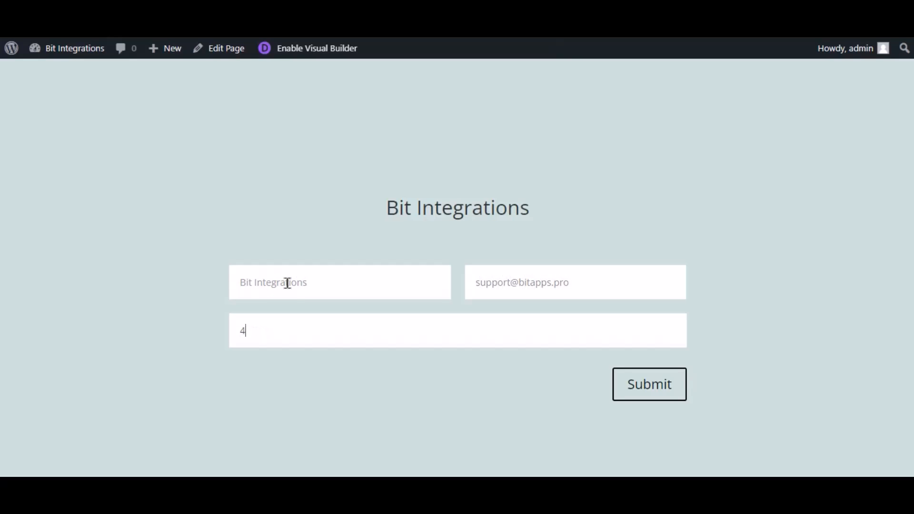
{"action": "type", "text": "44555666"}
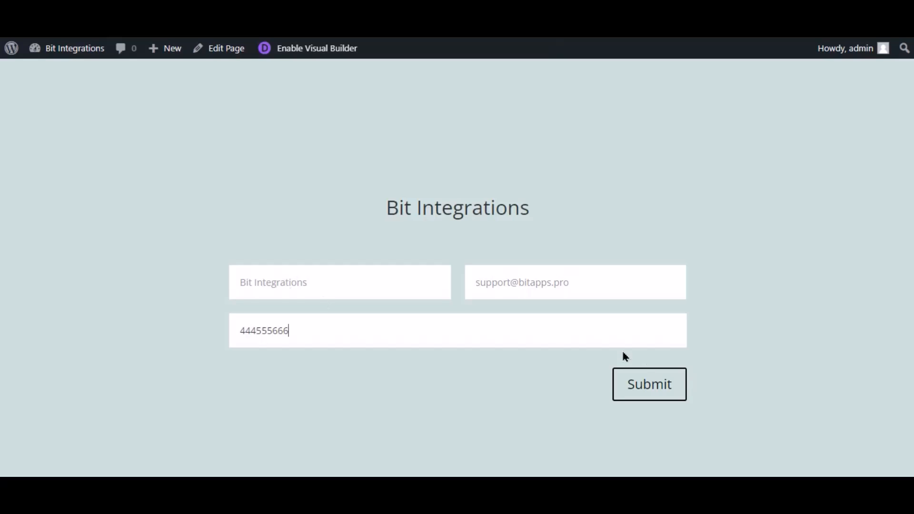
{"action": "left_click", "coordinate": [649, 383]}
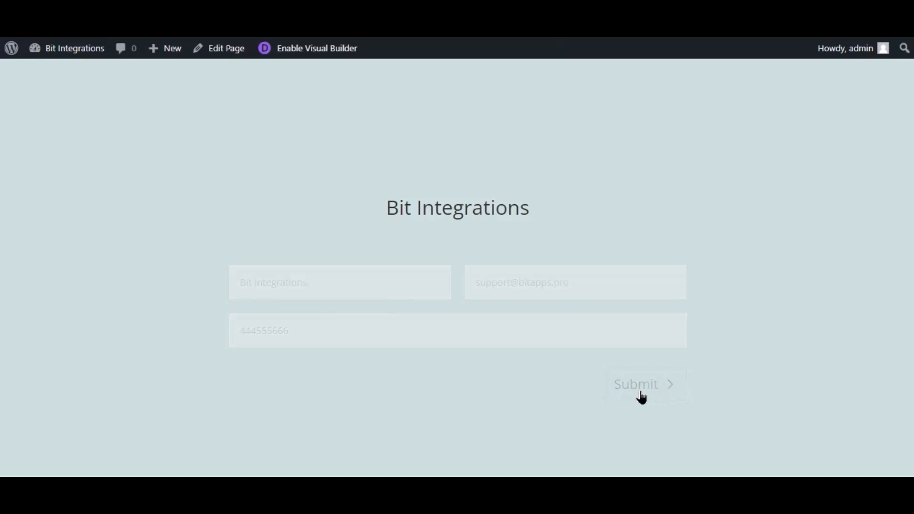
{"action": "left_click", "coordinate": [641, 383]}
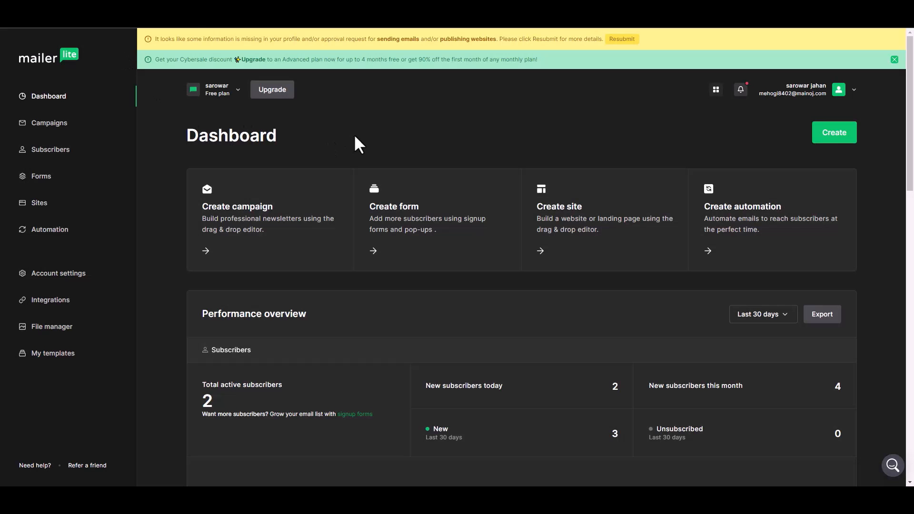
{"action": "mouse_move", "coordinate": [77, 153]}
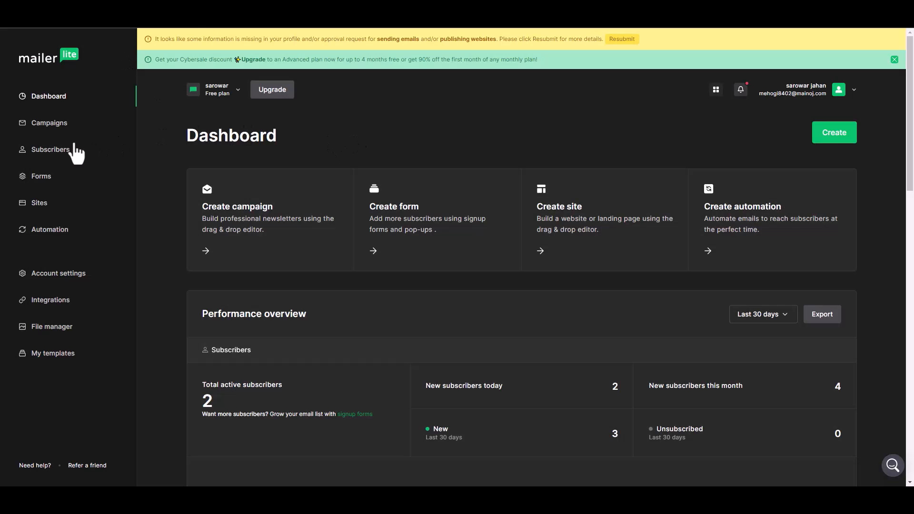
{"action": "left_click", "coordinate": [50, 149]}
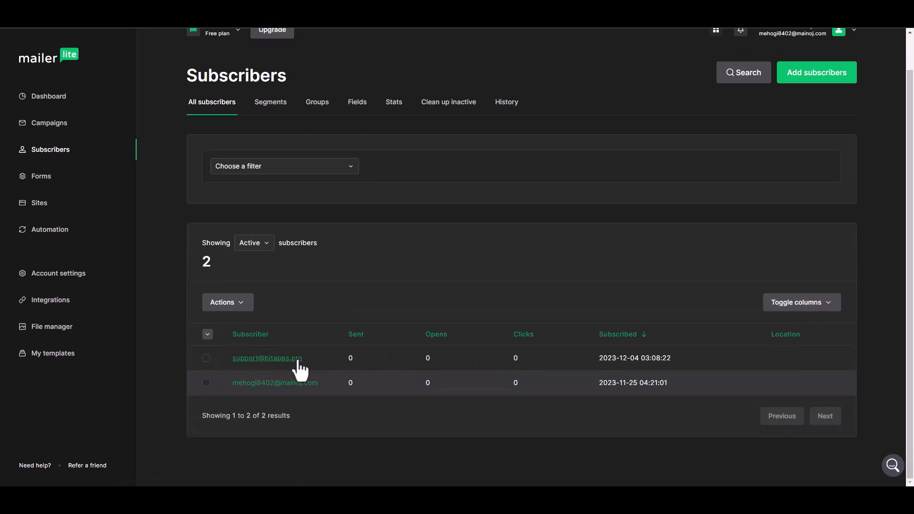
{"action": "left_click", "coordinate": [267, 358]}
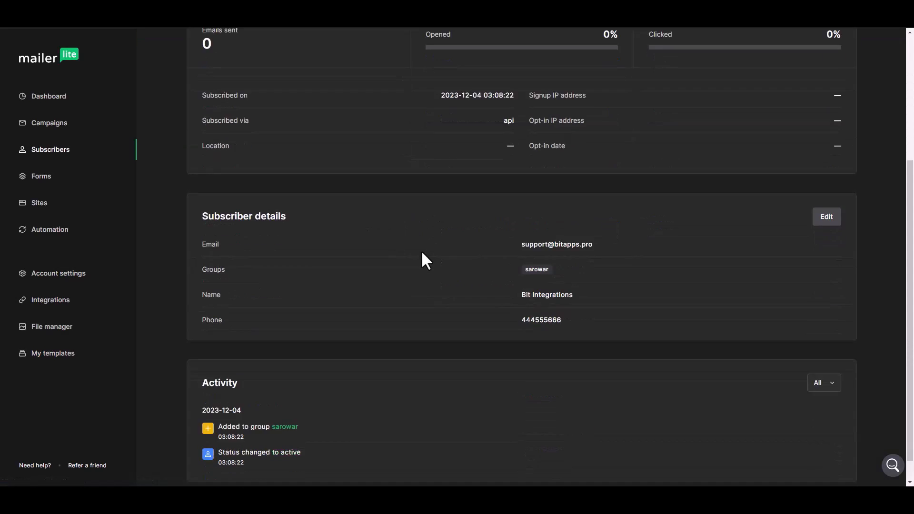